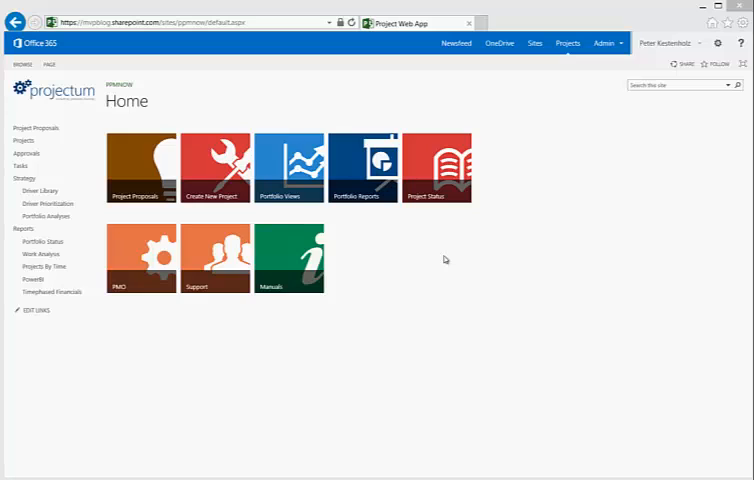
{"action": "mouse_move", "coordinate": [630, 244]}
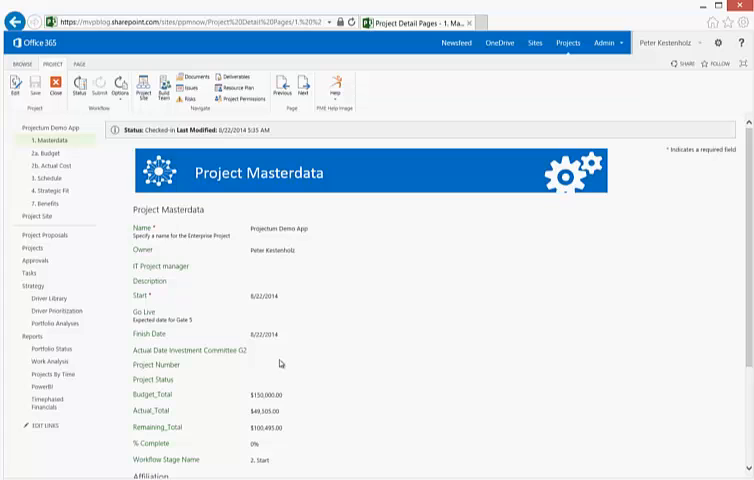
{"action": "mouse_move", "coordinate": [268, 320]}
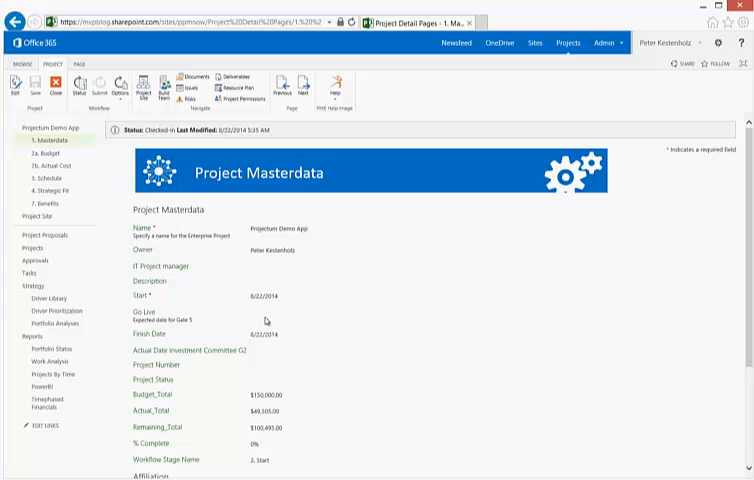
{"action": "mouse_move", "coordinate": [270, 347]}
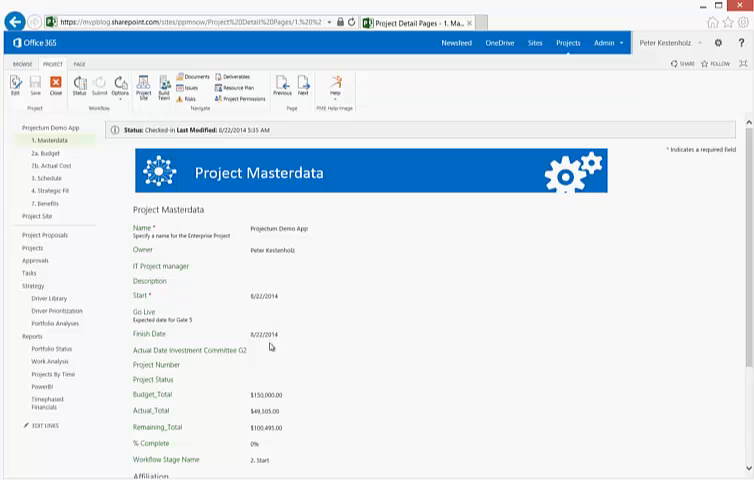
{"action": "mouse_move", "coordinate": [270, 343]}
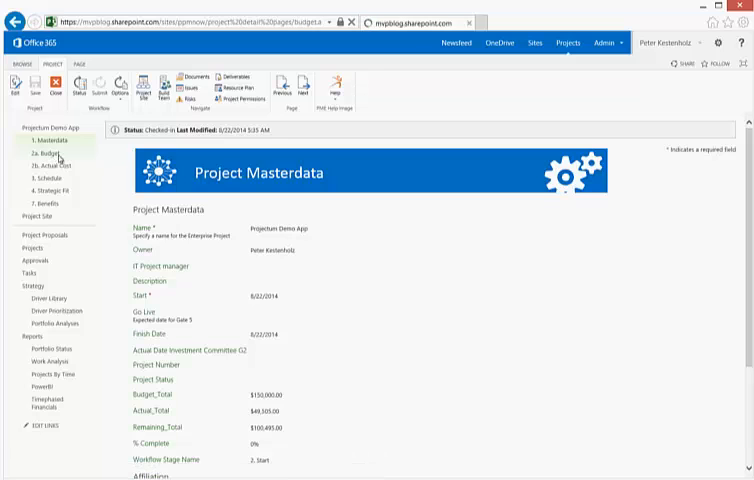
Check out the project and enter Hardware budgets of 10,000 for 2014 and 5,000 for 2015
{"action": "left_click", "coordinate": [44, 153]}
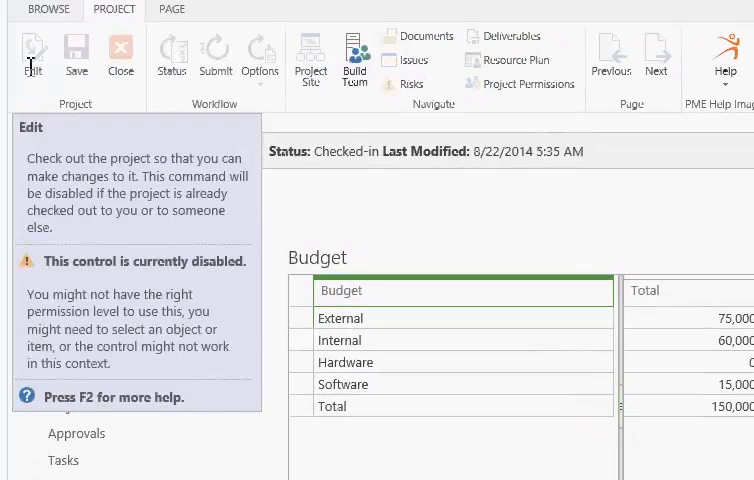
{"action": "left_click", "coordinate": [32, 55]}
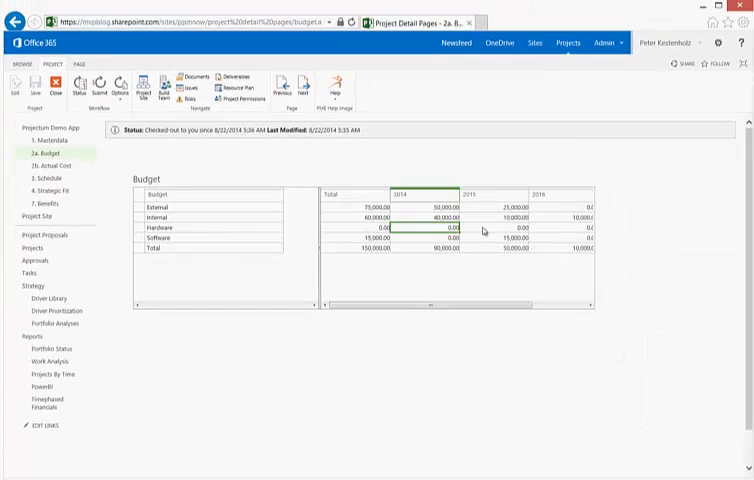
{"action": "type", "text": "10,00"}
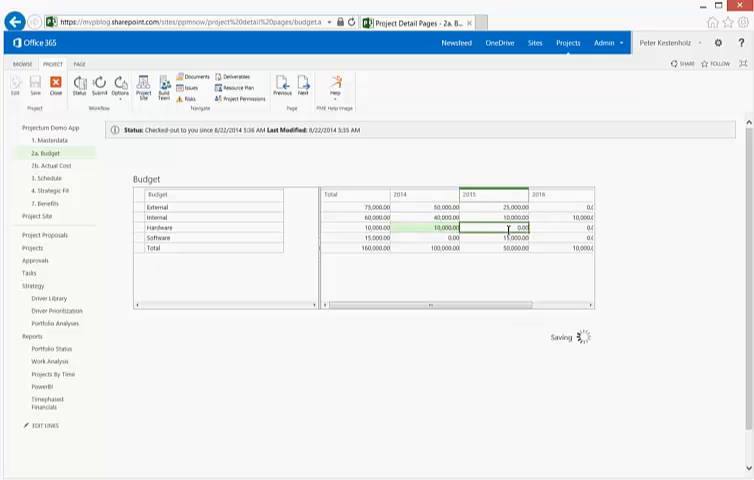
{"action": "type", "text": "500"}
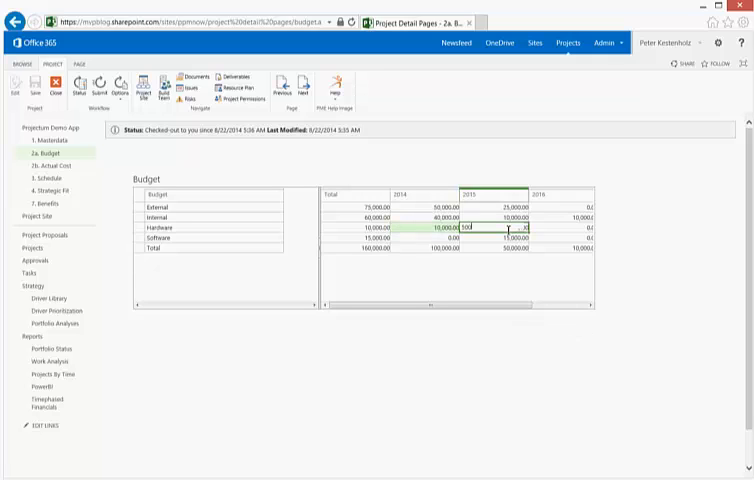
{"action": "key", "text": "enter"}
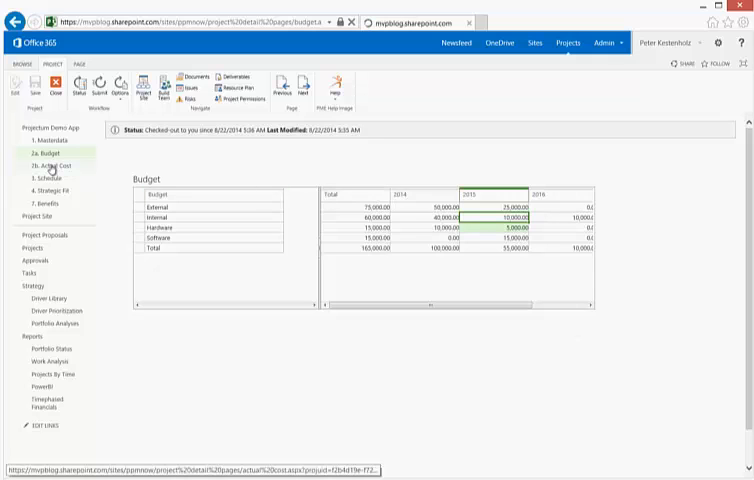
On the Actual Cost page, enter 5,000 as the 2014 Hardware actual cost
{"action": "left_click", "coordinate": [42, 165]}
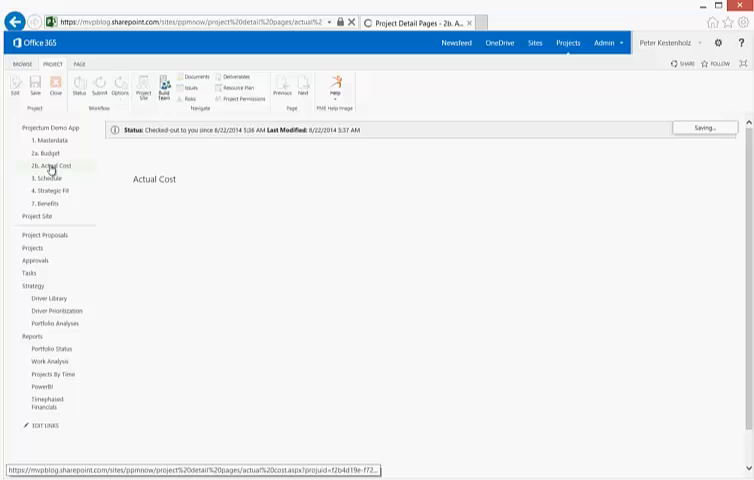
{"action": "left_click", "coordinate": [45, 165]}
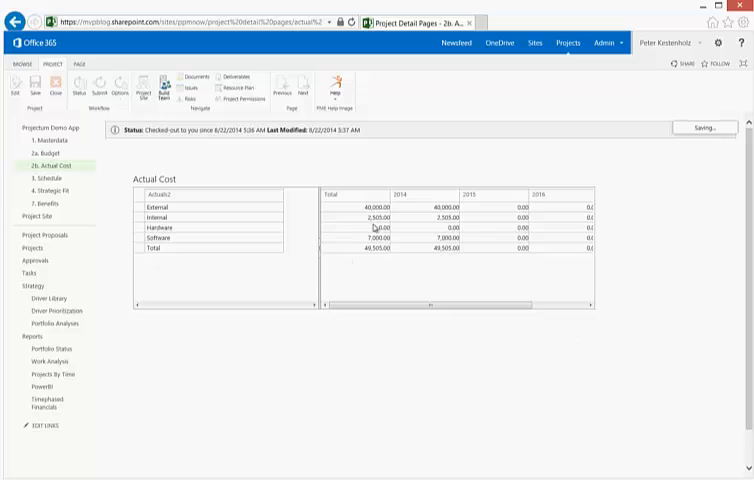
{"action": "mouse_move", "coordinate": [182, 249]}
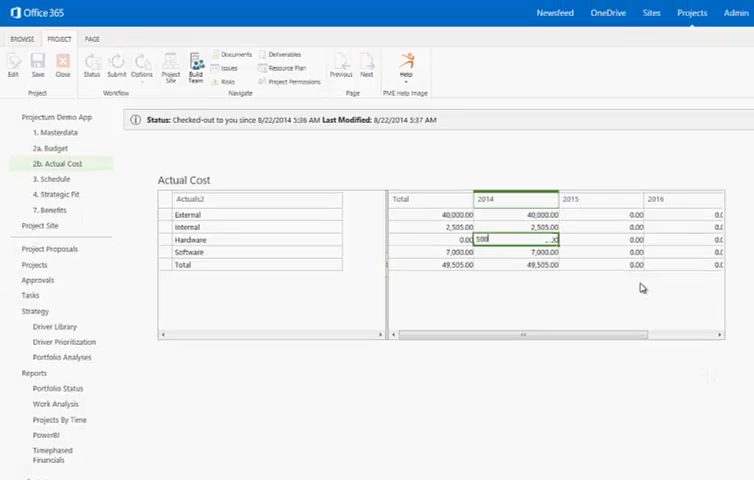
{"action": "type", "text": "5000"}
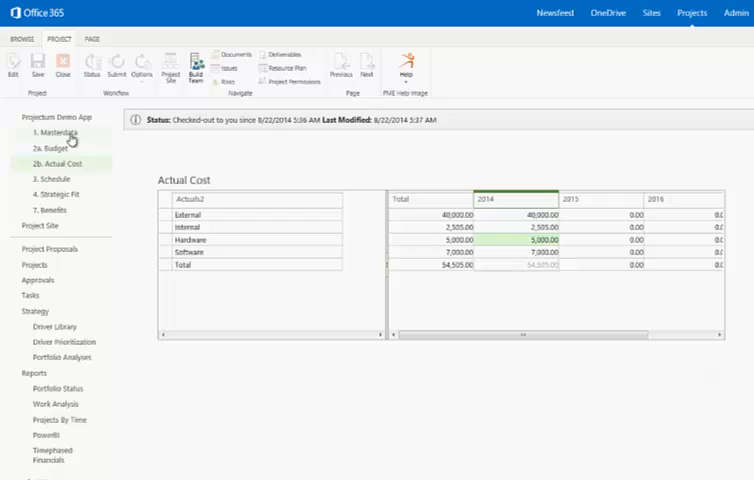
Review Budget_Total and Actual_Total on the Masterdata page, then begin checking in the project
{"action": "left_click", "coordinate": [52, 132]}
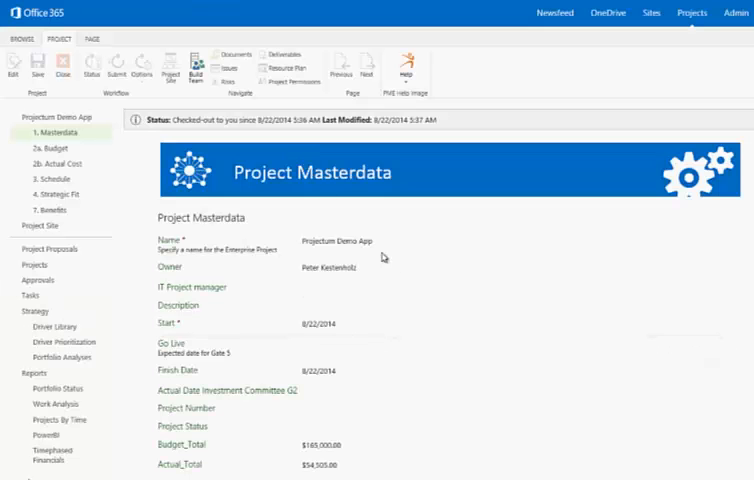
{"action": "scroll", "scroll_direction": "down", "scroll_amount": 3}
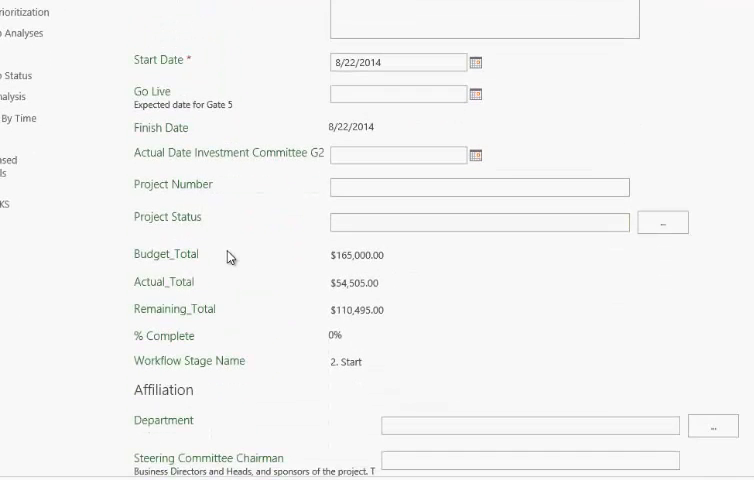
{"action": "double_click", "coordinate": [352, 254]}
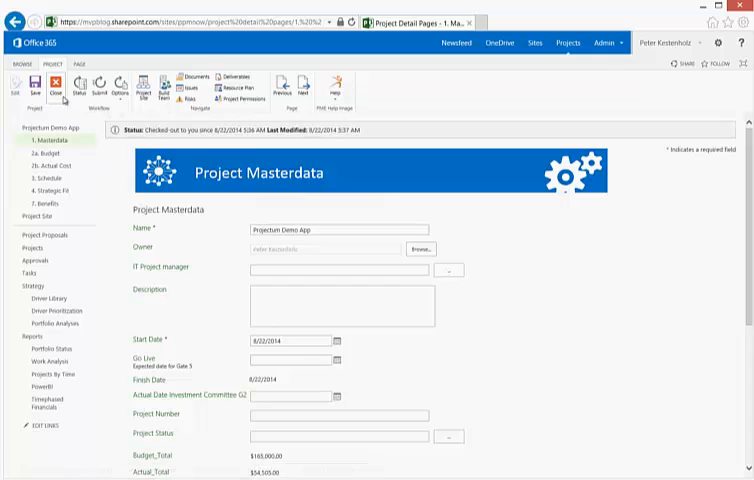
{"action": "left_click", "coordinate": [65, 85]}
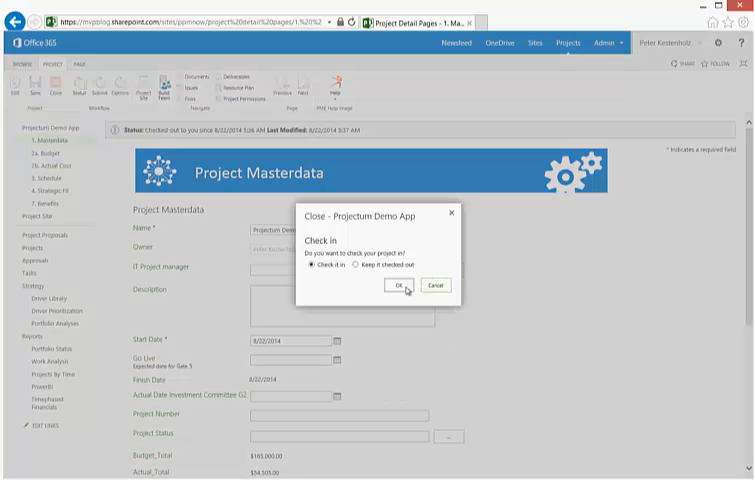
{"action": "left_click", "coordinate": [407, 285]}
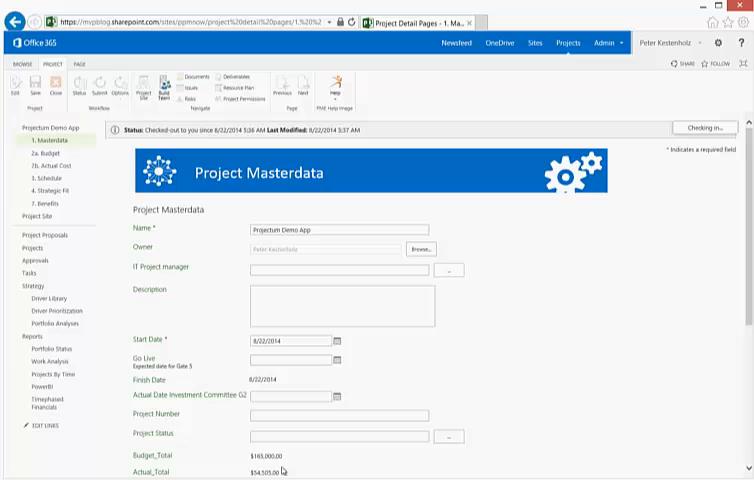
{"action": "mouse_move", "coordinate": [329, 443]}
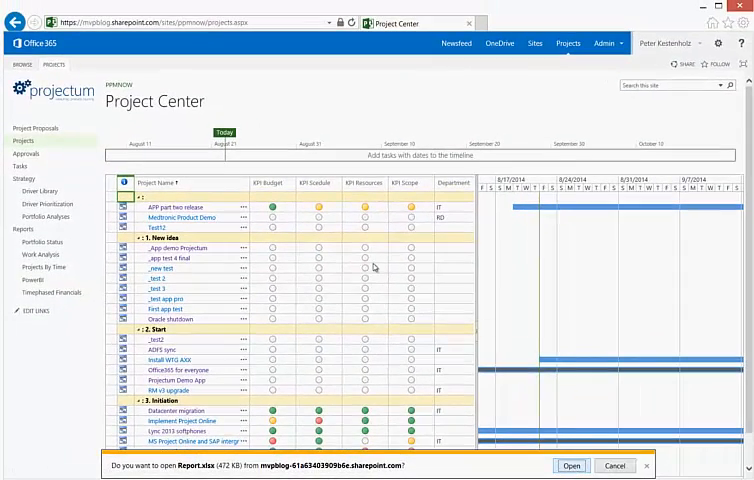
Open the downloaded Report.xlsx workbook in Excel
{"action": "left_click", "coordinate": [570, 465]}
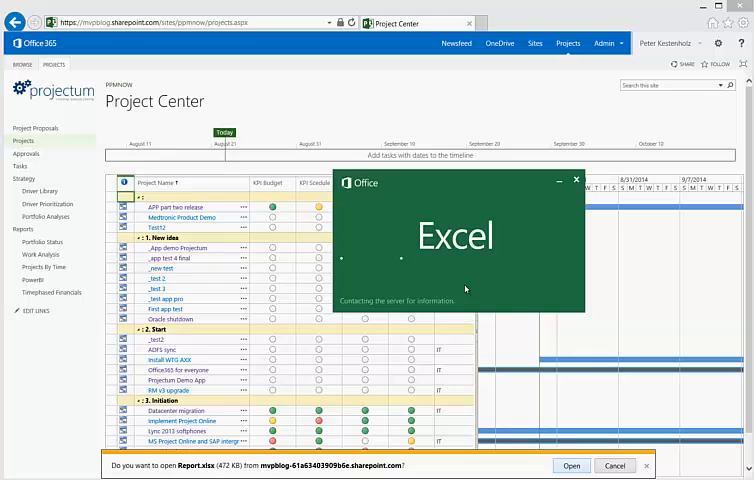
{"action": "left_click", "coordinate": [571, 465]}
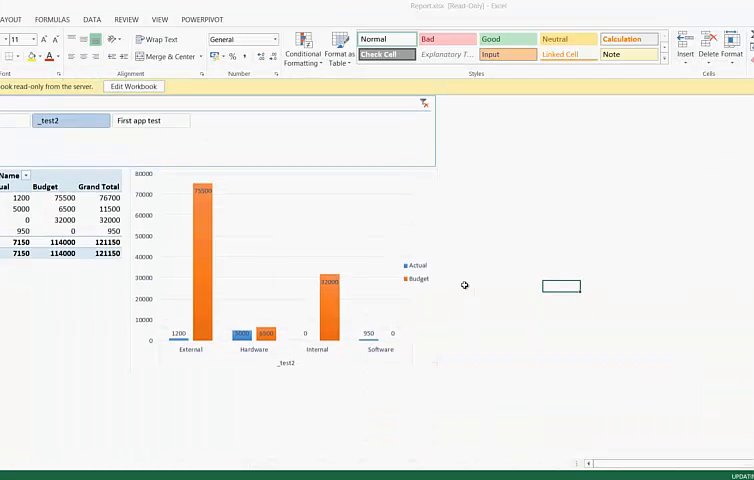
Enable editing of the report workbook and select the PivotTable to refresh it
{"action": "left_click", "coordinate": [133, 86]}
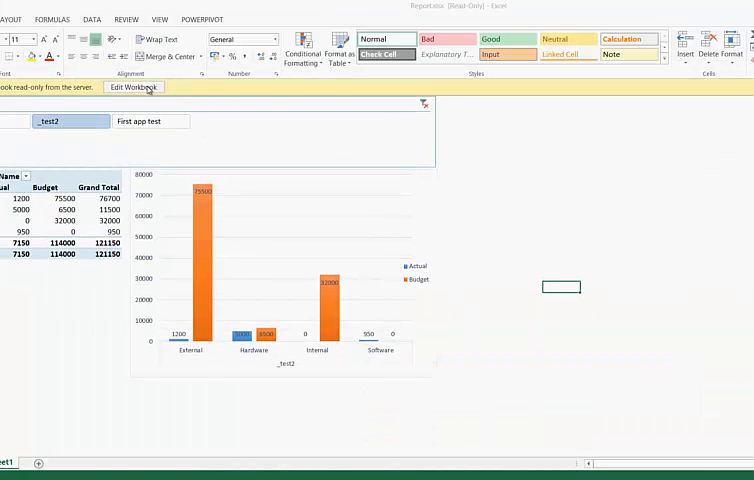
{"action": "left_click", "coordinate": [134, 87]}
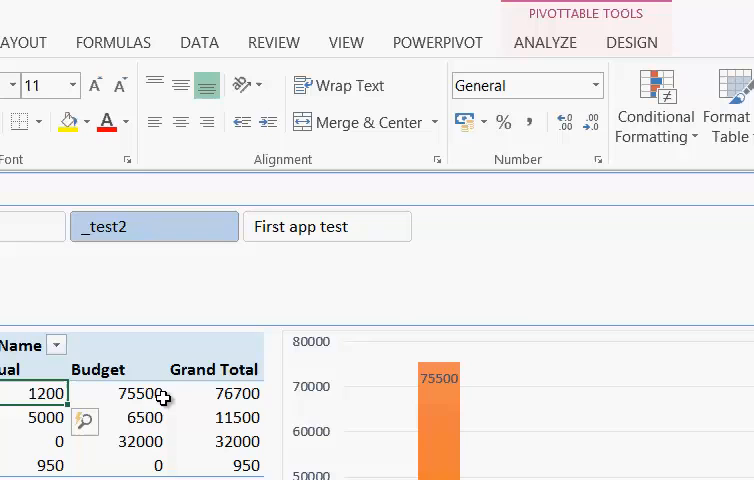
{"action": "left_click", "coordinate": [200, 42]}
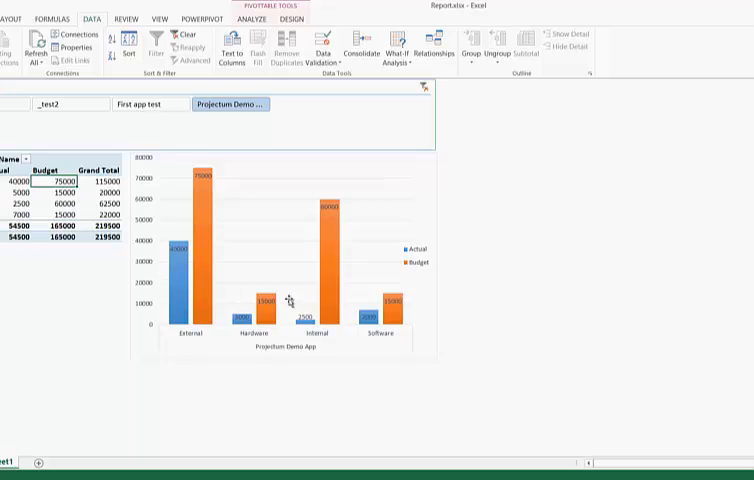
{"action": "mouse_move", "coordinate": [415, 272]}
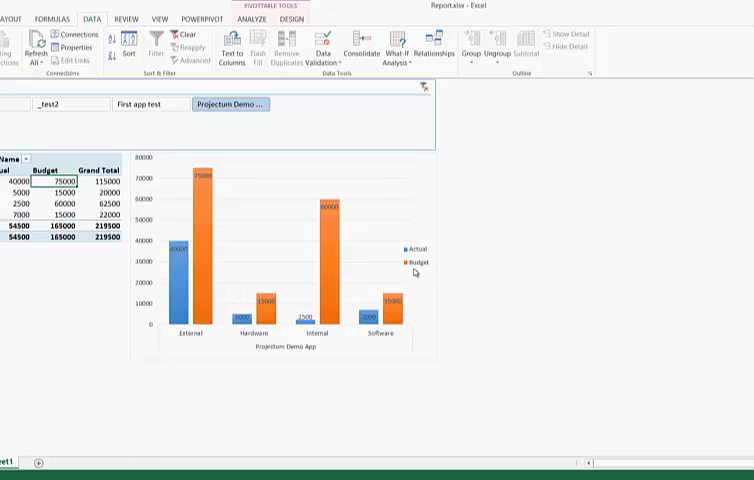
{"action": "mouse_move", "coordinate": [412, 171]}
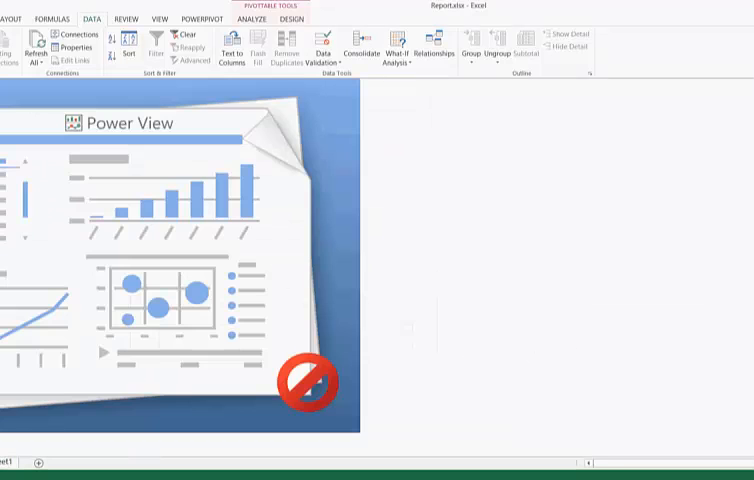
On the Power View Timephased Report, expand the ListName and ProjectName filters
{"action": "left_click", "coordinate": [117, 123]}
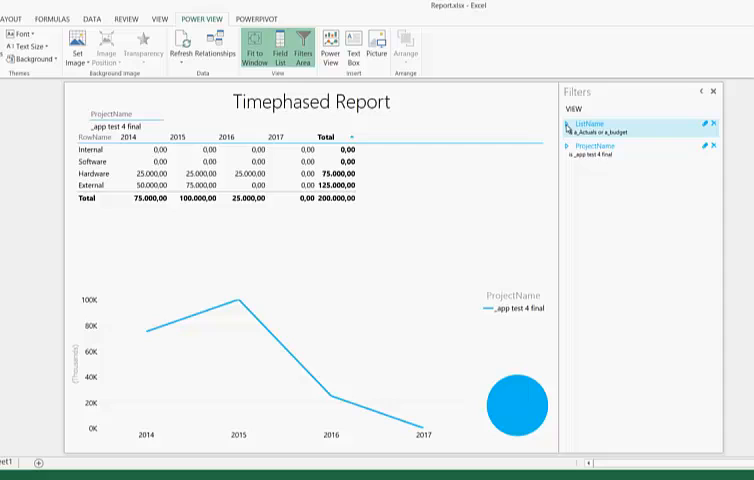
{"action": "left_click", "coordinate": [575, 128]}
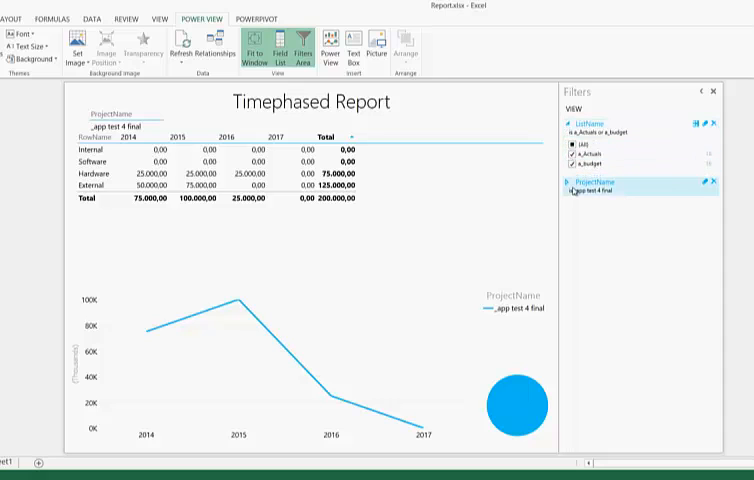
{"action": "left_click", "coordinate": [574, 181]}
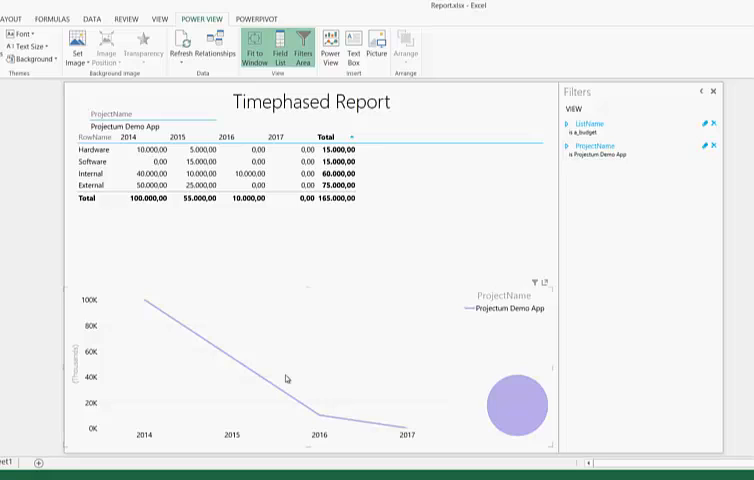
{"action": "mouse_move", "coordinate": [328, 320]}
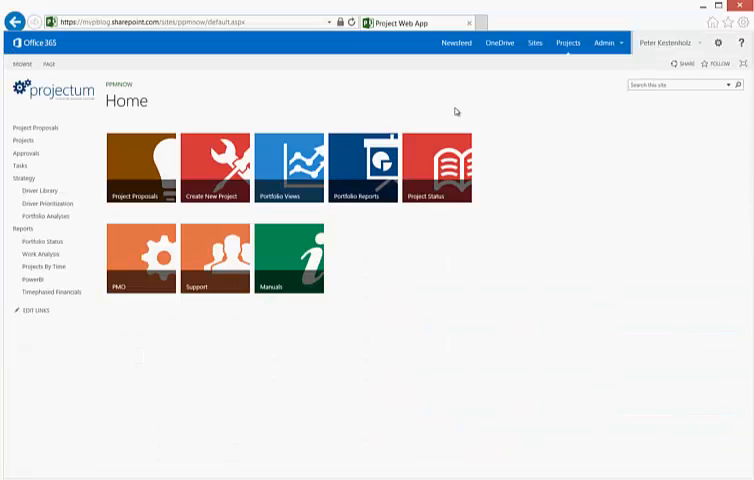
From Site contents, open PWA Timephased Data Pro and its Introduction tile
{"action": "left_click", "coordinate": [722, 43]}
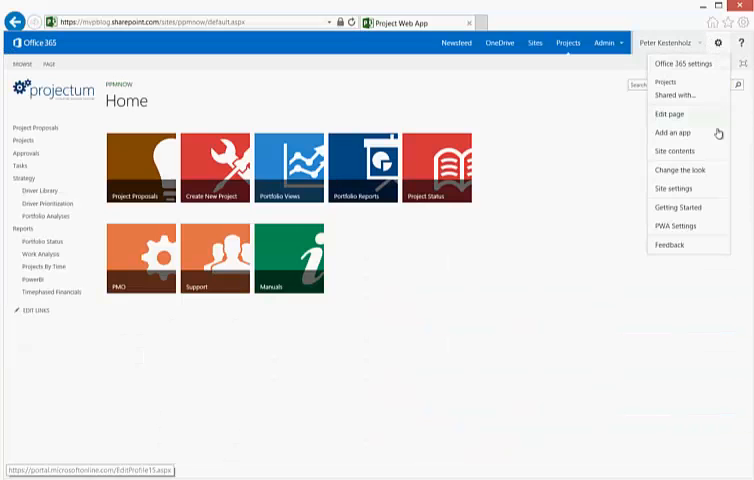
{"action": "left_click", "coordinate": [675, 151]}
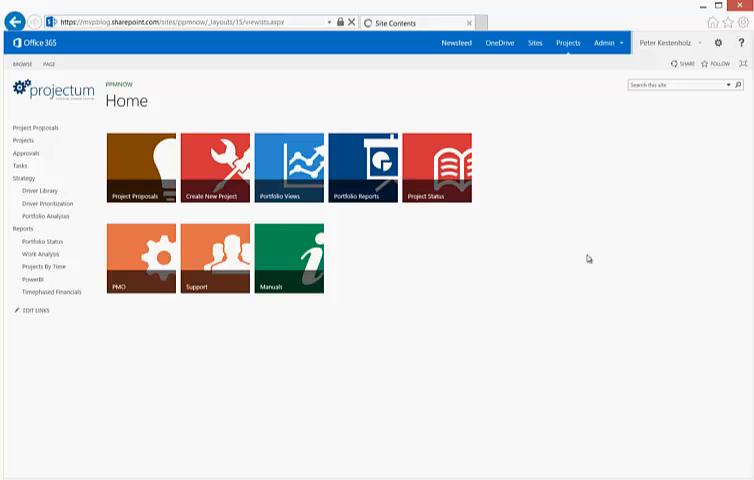
{"action": "left_click", "coordinate": [390, 23]}
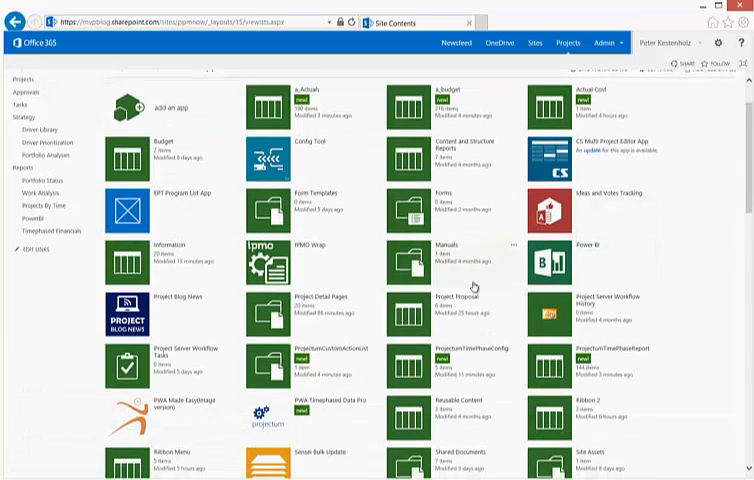
{"action": "scroll", "scroll_direction": "down", "scroll_amount": 3}
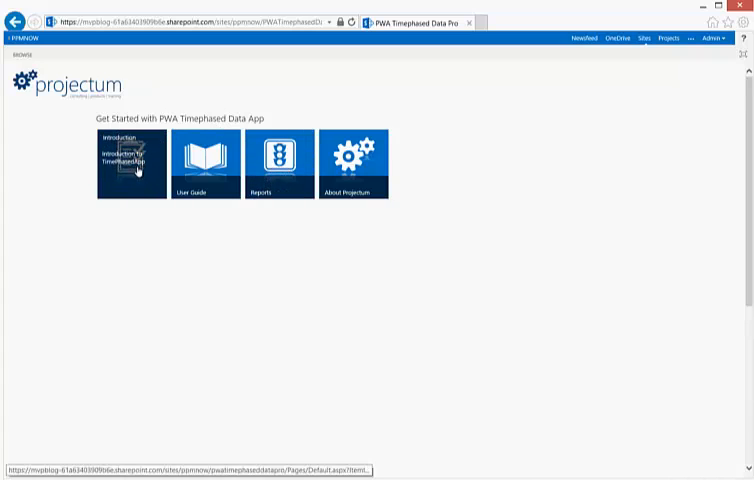
{"action": "left_click", "coordinate": [130, 160]}
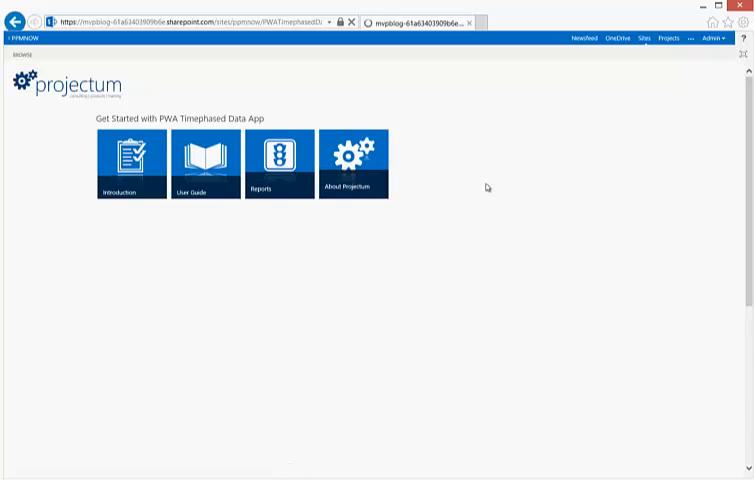